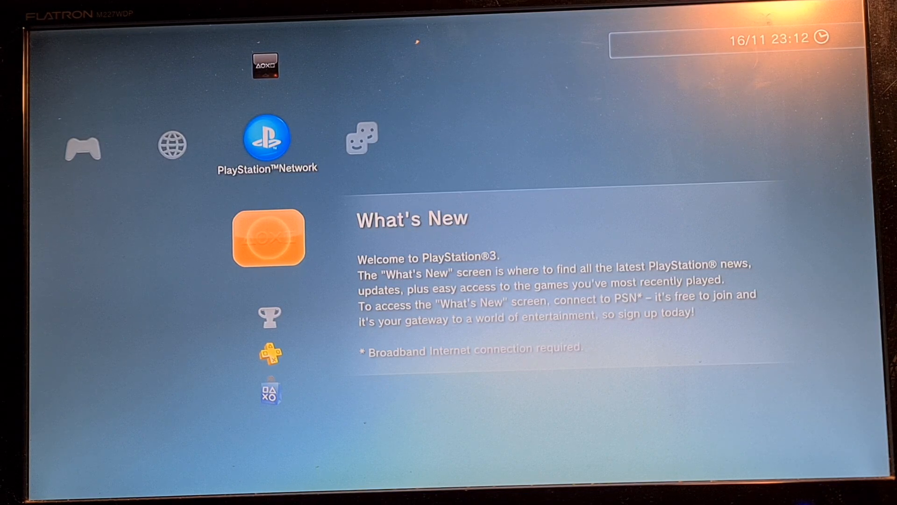
Step: Navigate the XMB to launch the webMAN MOD setup page (localhost/setup.ps3) in the browser
{"action": "scroll", "scroll_direction": "left", "scroll_amount": 3}
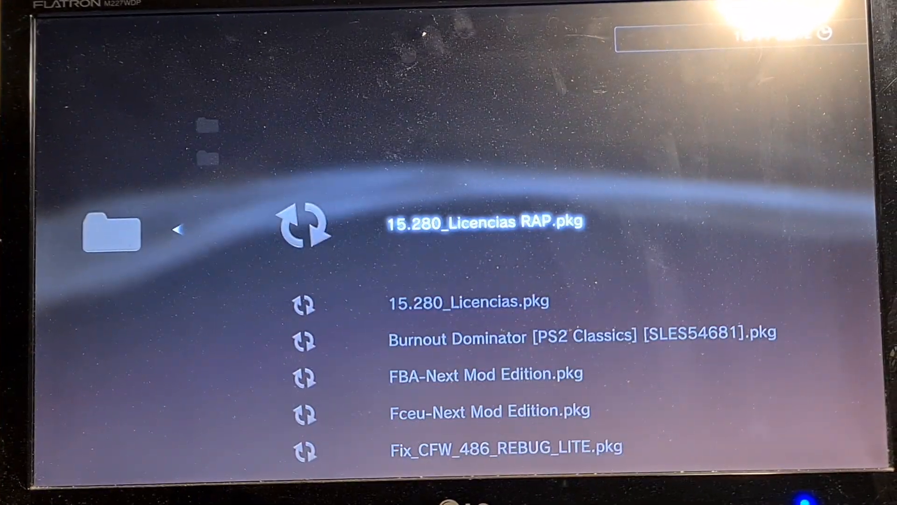
{"action": "scroll", "scroll_direction": "down", "scroll_amount": 3}
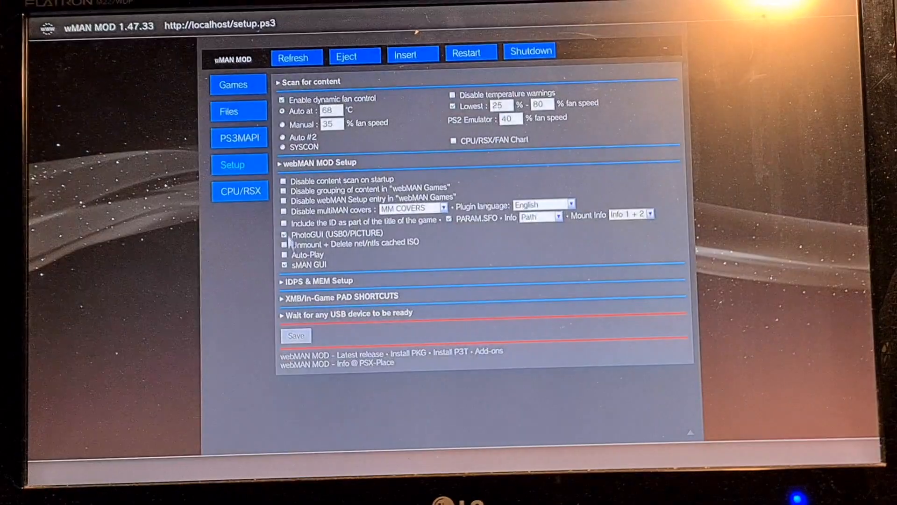
Step: Show the CPU/RSX status page with temperatures and the current 24% fan speed
{"action": "left_click", "coordinate": [239, 191]}
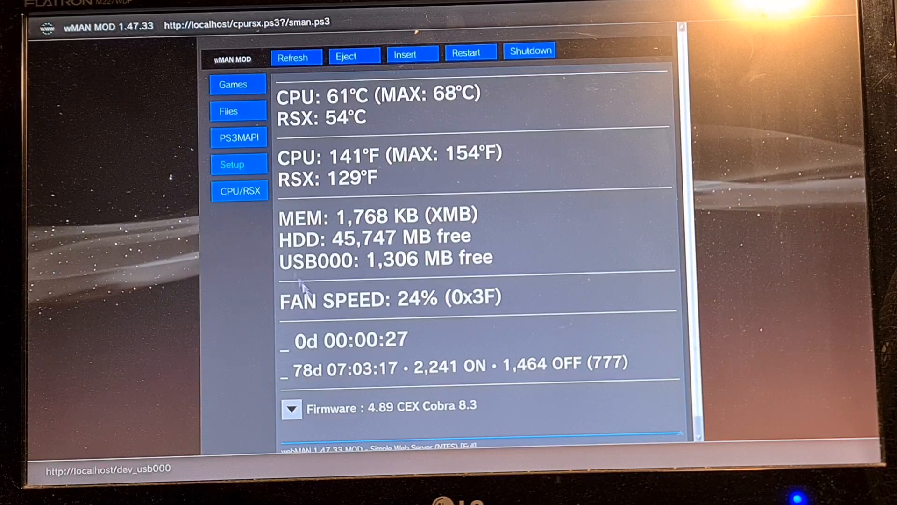
{"action": "mouse_move", "coordinate": [458, 372]}
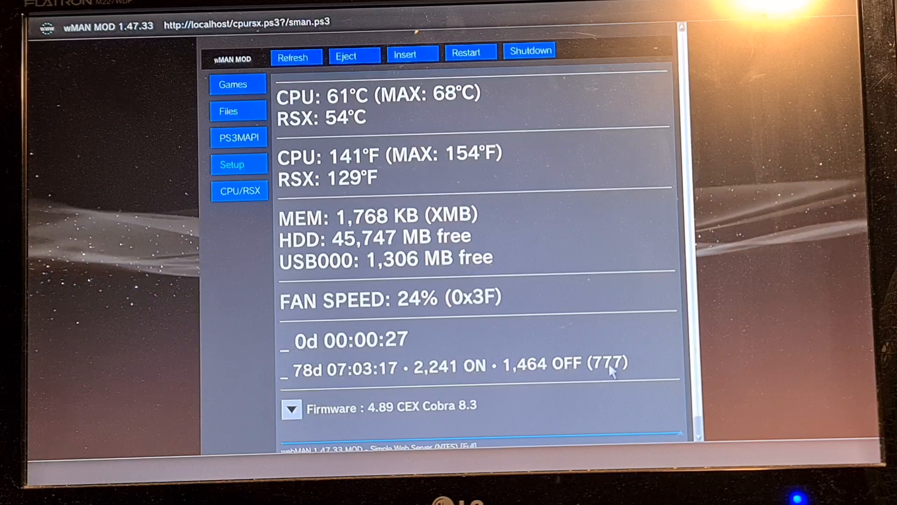
{"action": "mouse_move", "coordinate": [564, 373]}
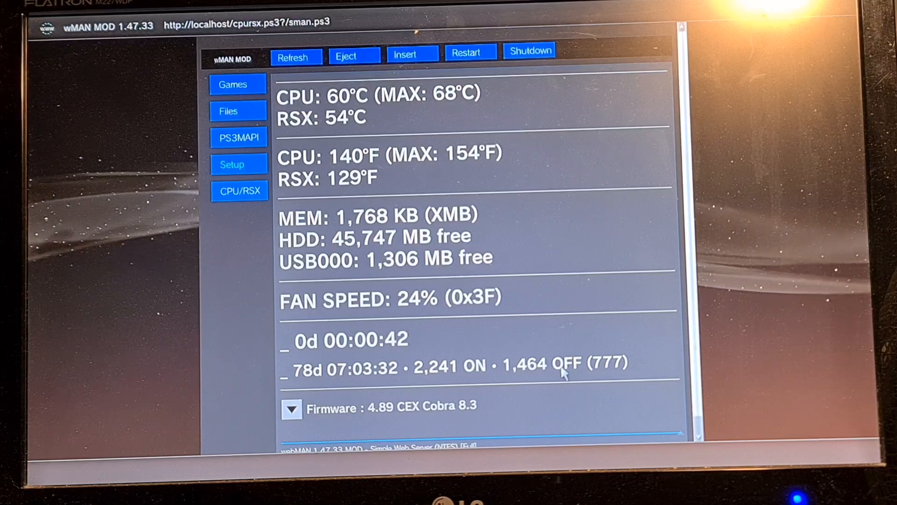
{"action": "mouse_move", "coordinate": [458, 372]}
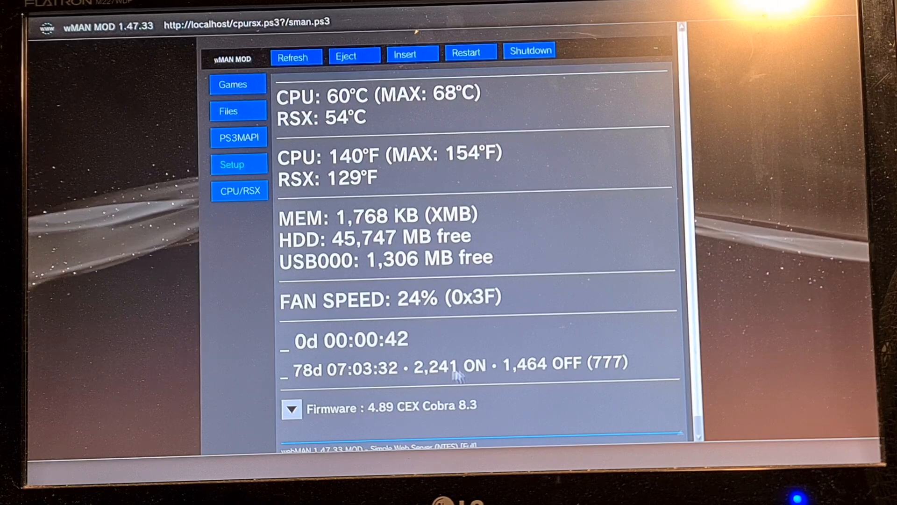
{"action": "mouse_move", "coordinate": [295, 383]}
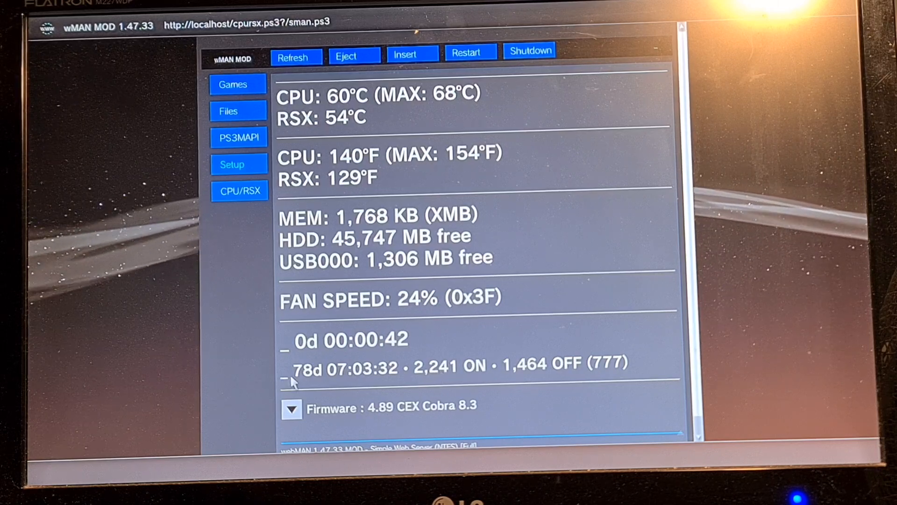
{"action": "mouse_move", "coordinate": [432, 383]}
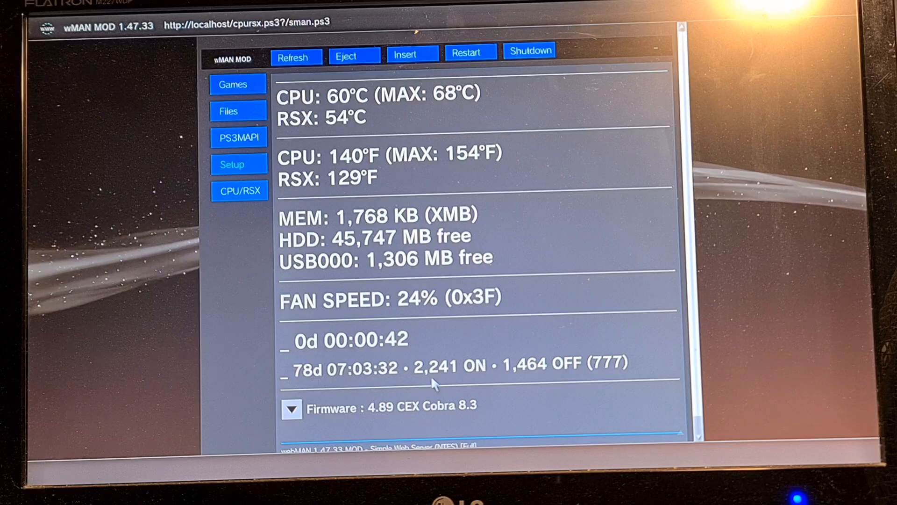
{"action": "mouse_move", "coordinate": [596, 386]}
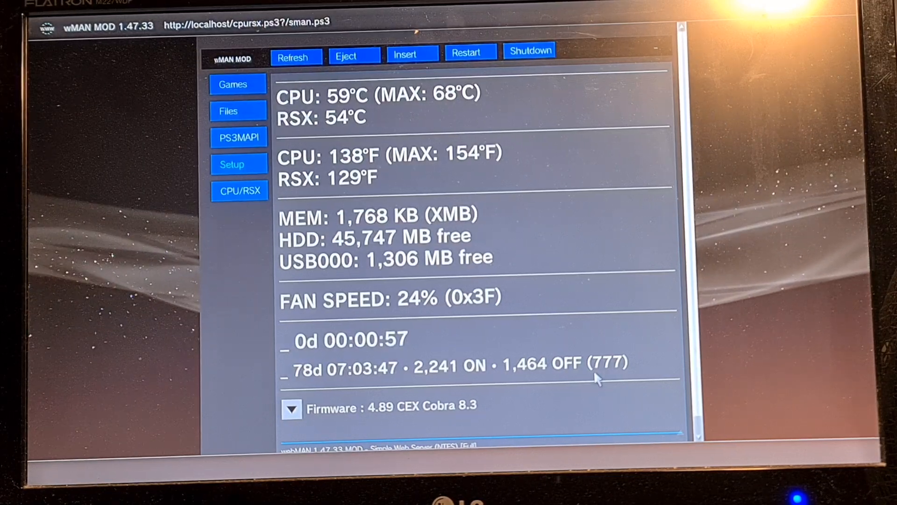
{"action": "mouse_move", "coordinate": [406, 374]}
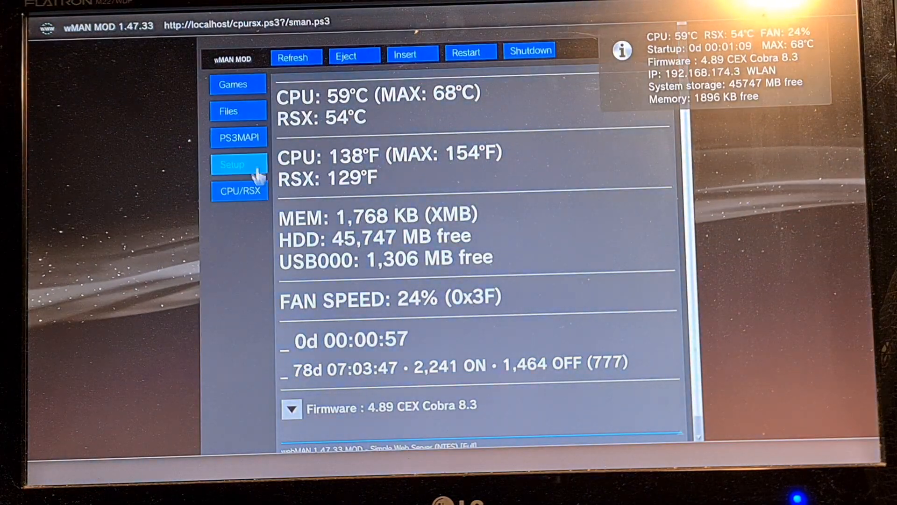
Step: Return to Setup, switch fan control to Manual at 80% and save it
{"action": "left_click", "coordinate": [240, 164]}
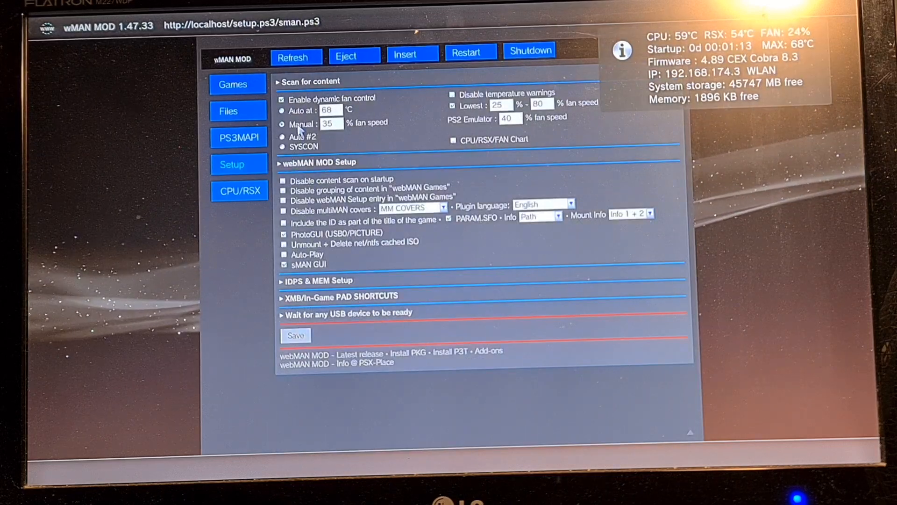
{"action": "left_click", "coordinate": [330, 123]}
{"action": "type", "text": "80"}
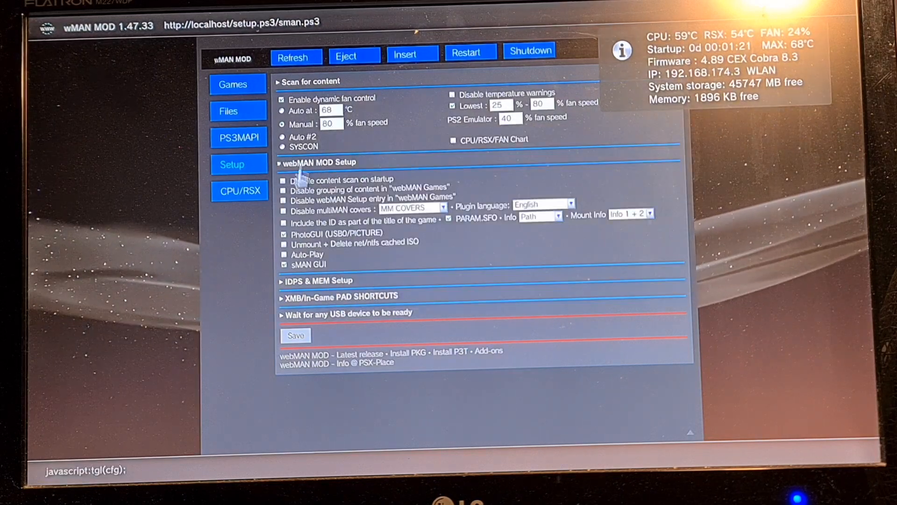
{"action": "left_click", "coordinate": [296, 335]}
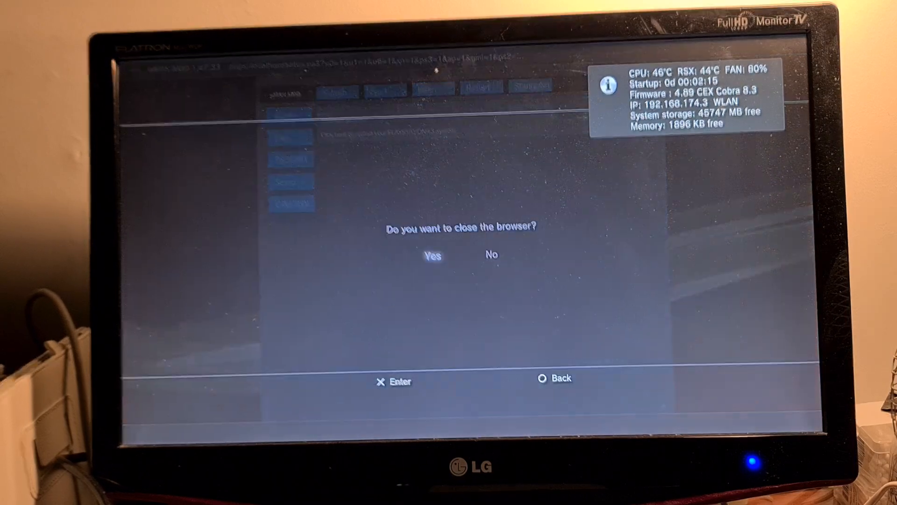
Step: Dismiss the close-browser prompt, change the manual fan speed to 40 and save it
{"action": "left_click", "coordinate": [432, 256]}
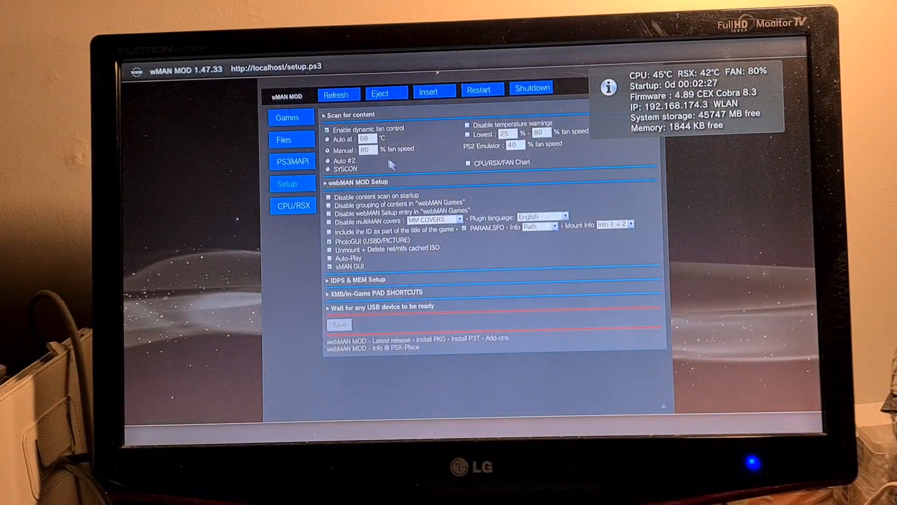
{"action": "left_click", "coordinate": [366, 150]}
{"action": "type", "text": "3"}
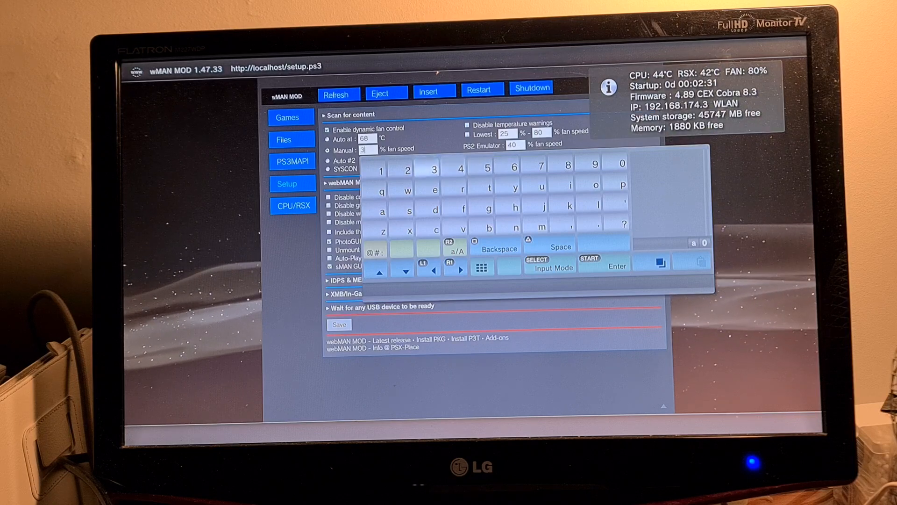
{"action": "left_click", "coordinate": [496, 249]}
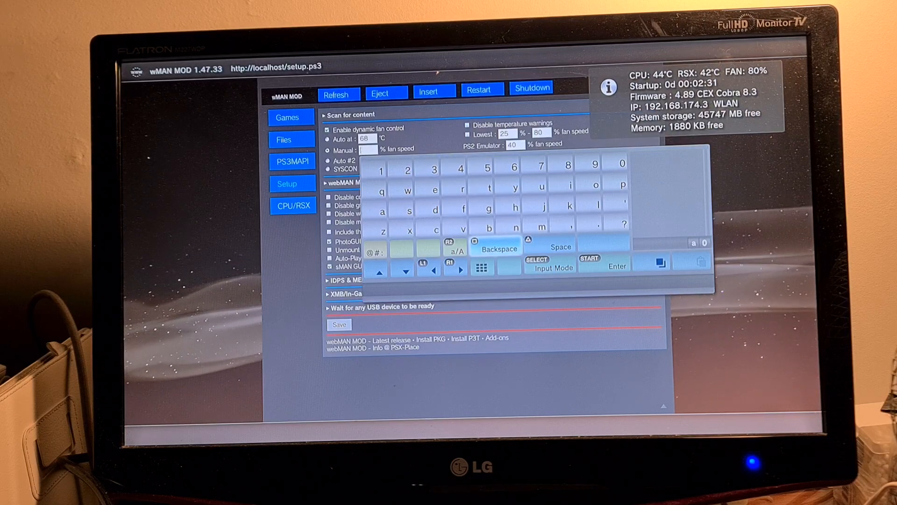
{"action": "left_click", "coordinate": [458, 168]}
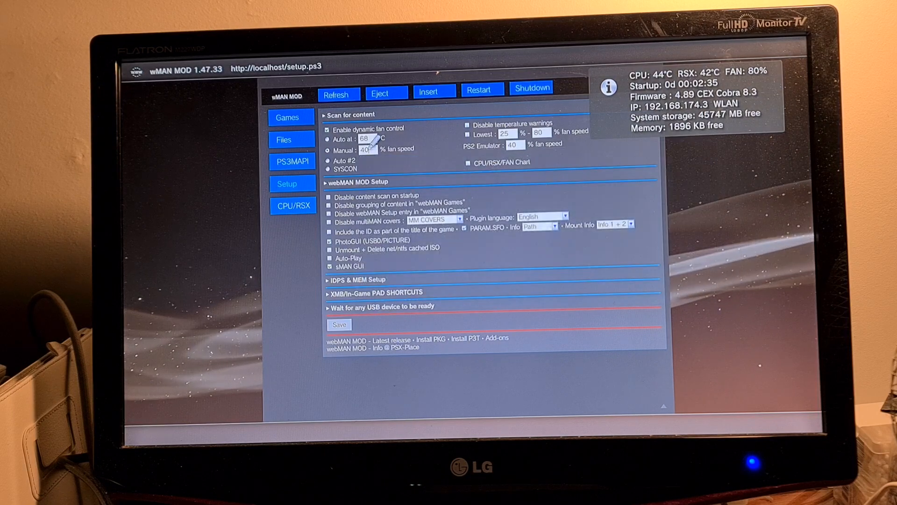
{"action": "left_click", "coordinate": [338, 325]}
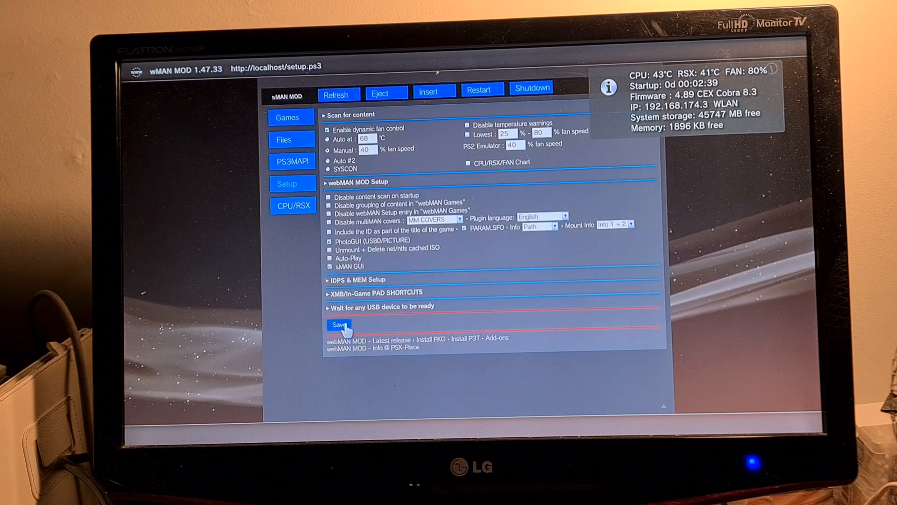
{"action": "left_click", "coordinate": [338, 326]}
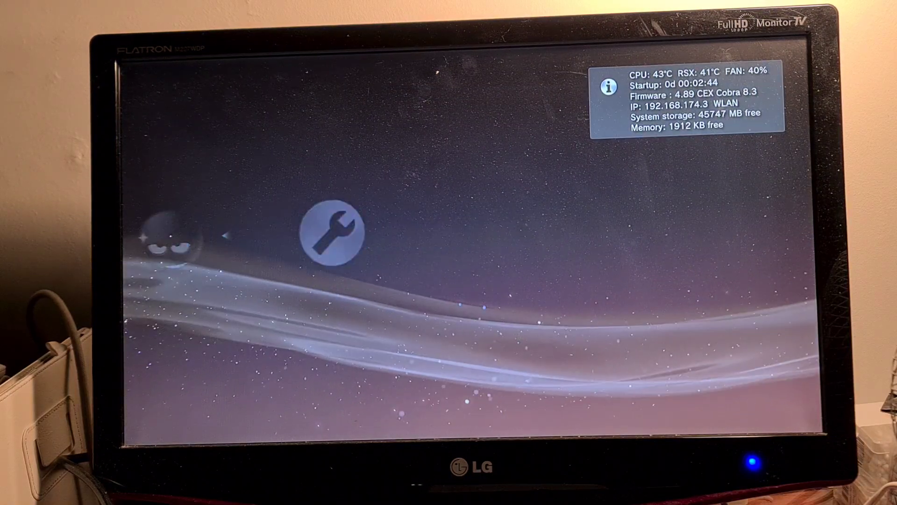
Step: Reopen Setup, set the lowest fan speed to 33 and save it
{"action": "left_click", "coordinate": [335, 231]}
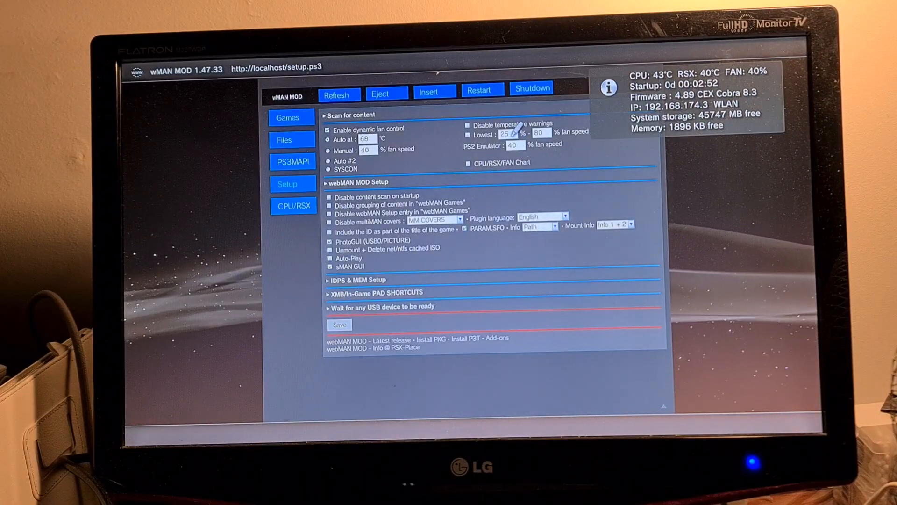
{"action": "left_click", "coordinate": [504, 133]}
{"action": "type", "text": "33"}
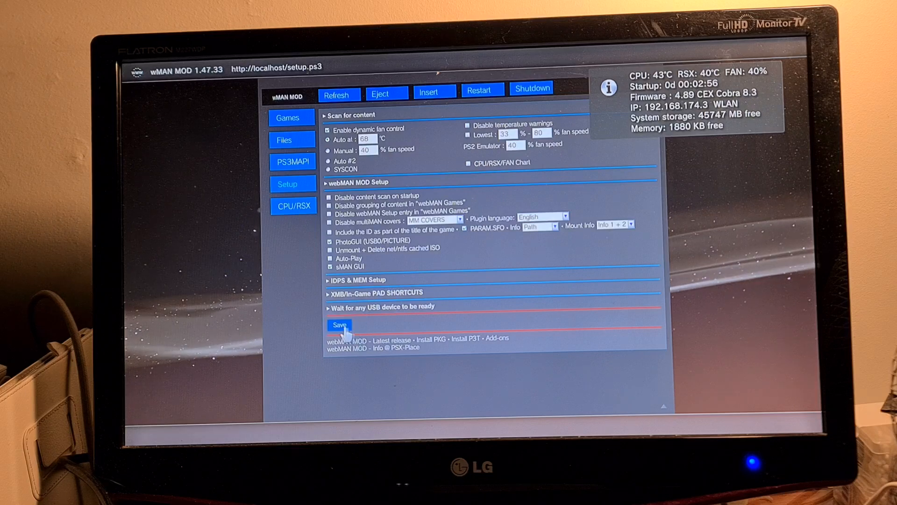
{"action": "left_click", "coordinate": [339, 326]}
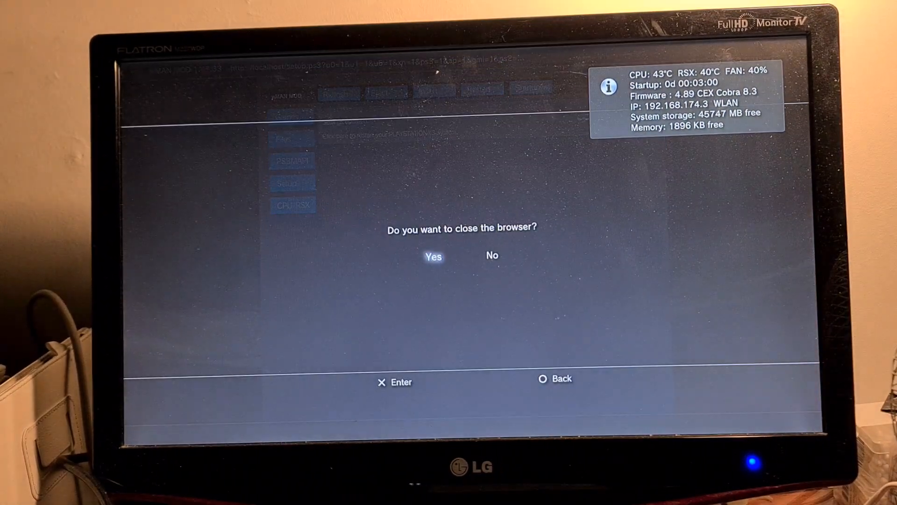
Step: Confirm closing the browser and scroll through the Install Package Files list in the XMB
{"action": "left_click", "coordinate": [433, 256]}
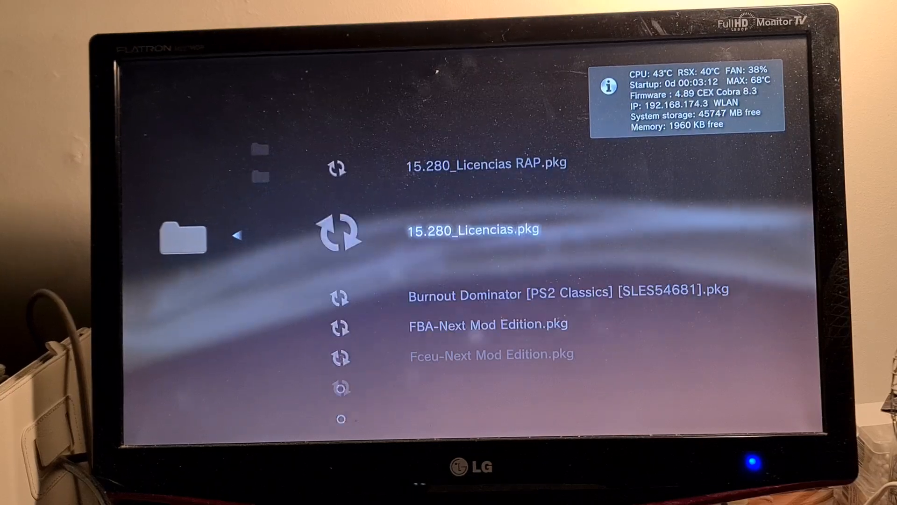
{"action": "scroll", "scroll_direction": "down", "scroll_amount": 3}
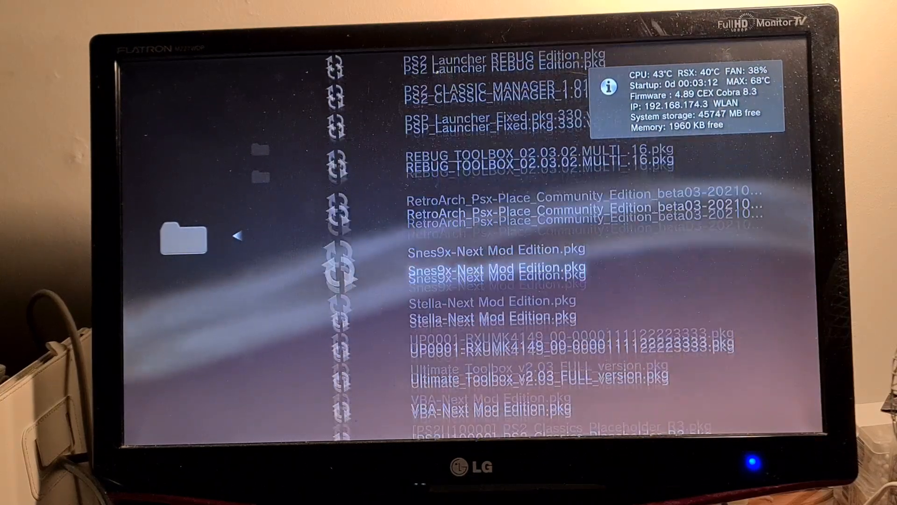
{"action": "scroll", "scroll_direction": "down", "scroll_amount": 3}
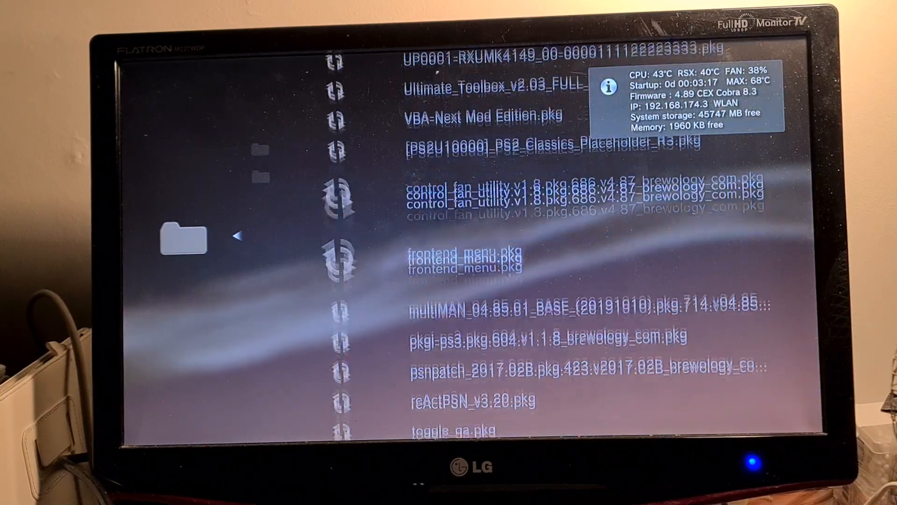